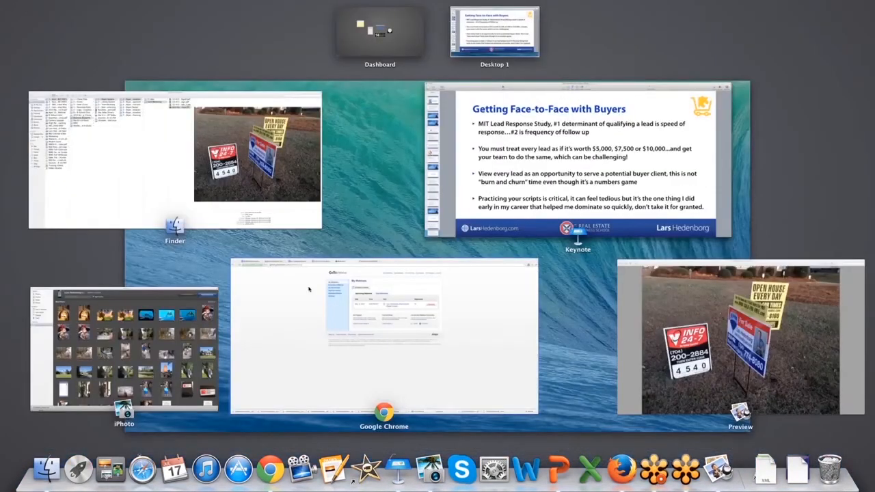
Step: Bring Chrome to the front and start a new tab to search 'mit lead response study'
left_click(383, 338)
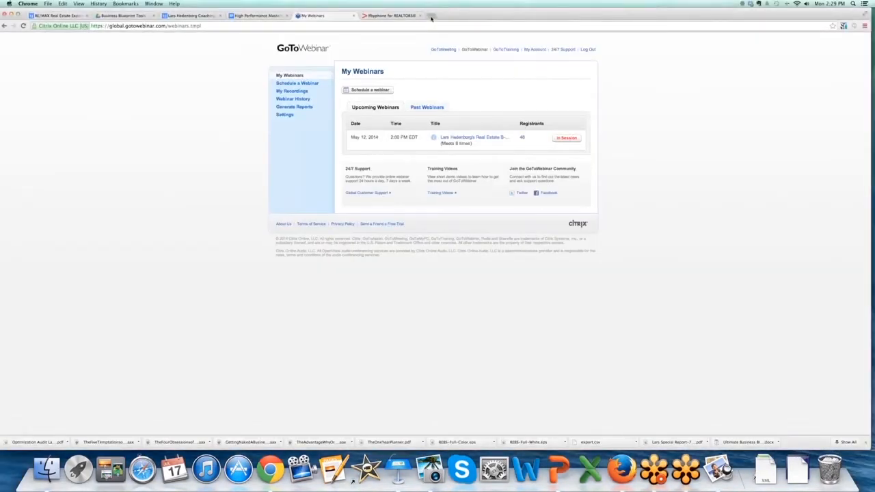
left_click(432, 16)
type("mit lead response study")
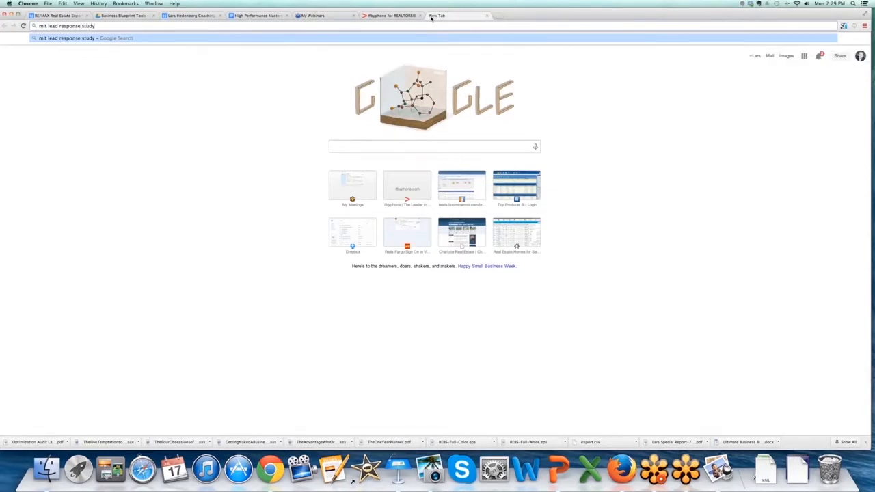
Step: Submit the 'mit lead response study' query to show Google results
key("Return")
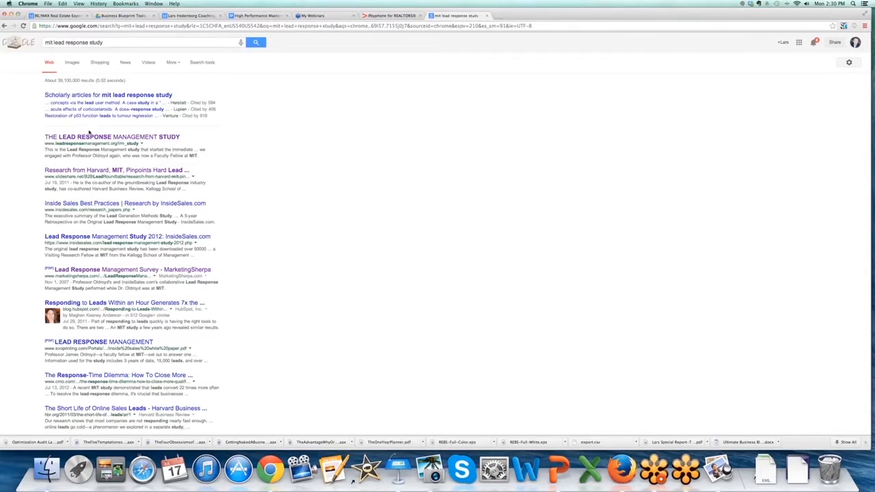
mouse_move(82, 136)
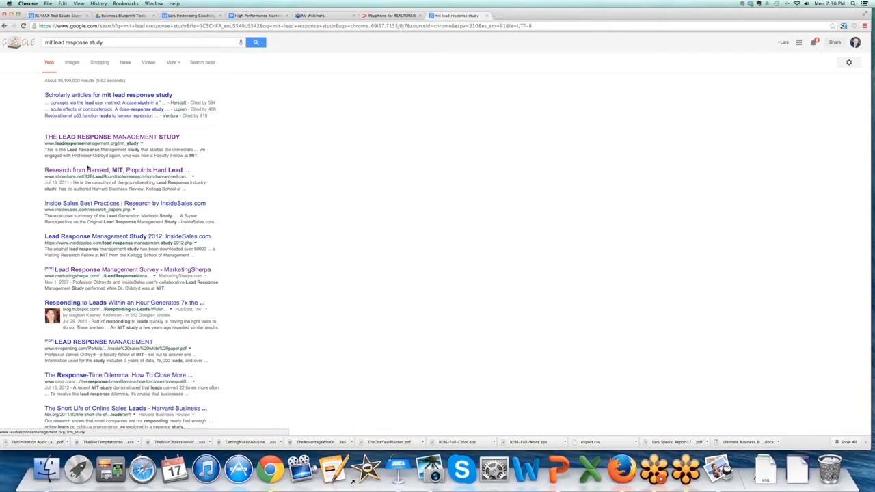
mouse_move(86, 173)
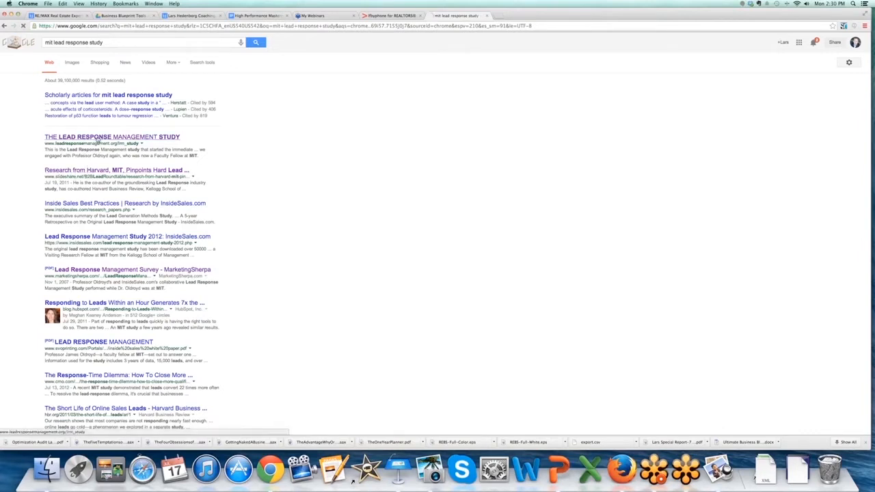
Step: Open 'The Lead Response Management Study' result and read down to the LRM Study Summary
left_click(112, 137)
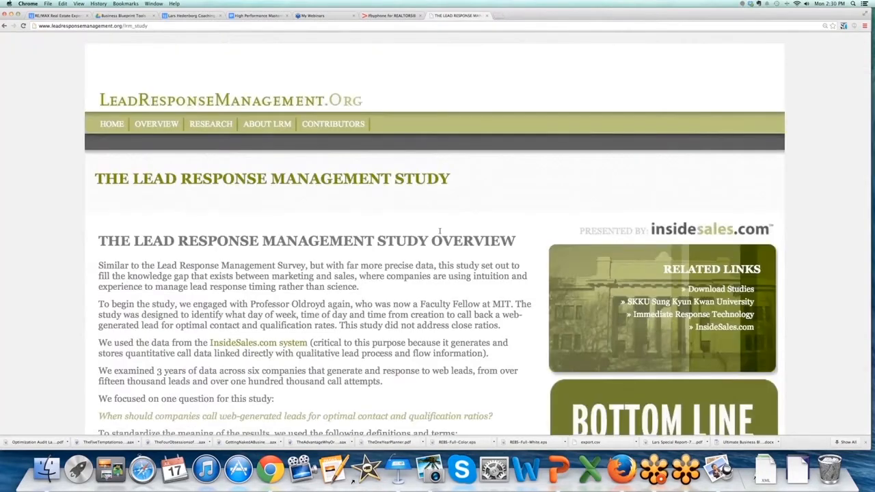
scroll("down", 3)
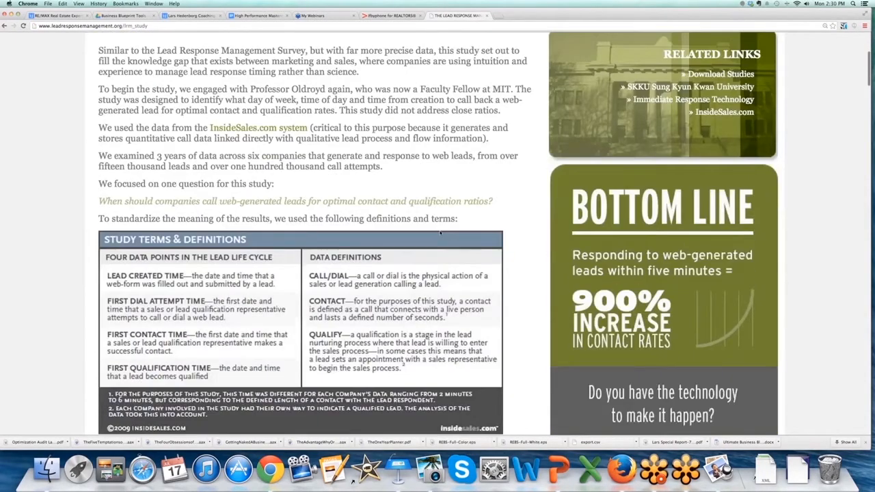
scroll("down", 3)
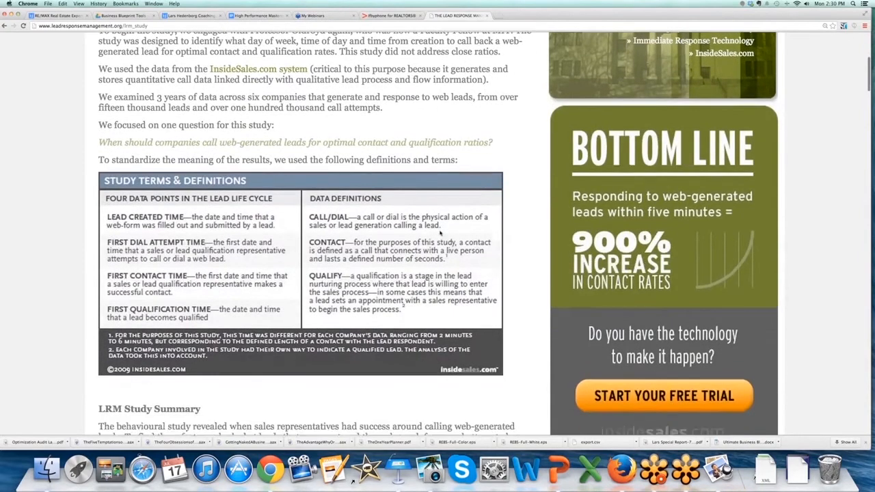
scroll("down", 3)
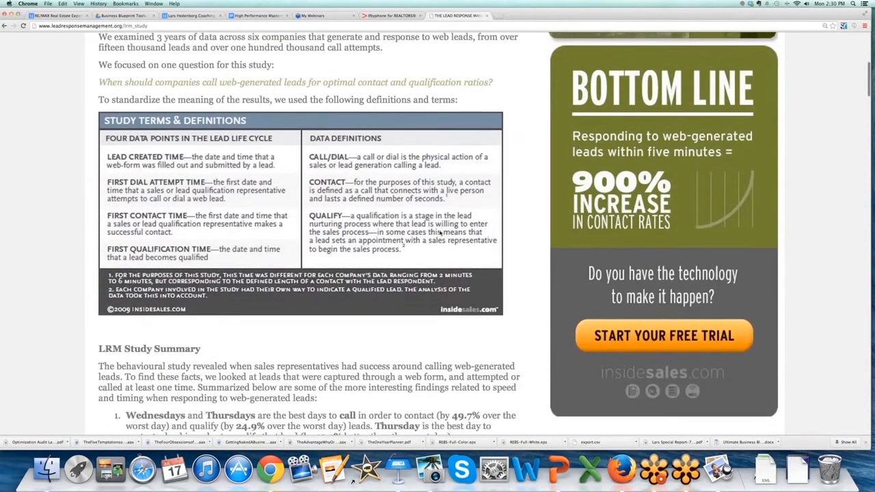
scroll("down", 3)
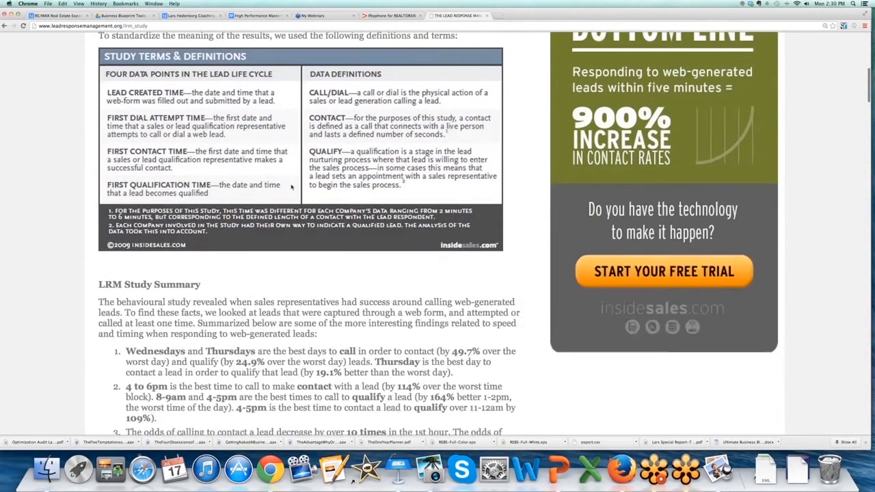
scroll("down", 3)
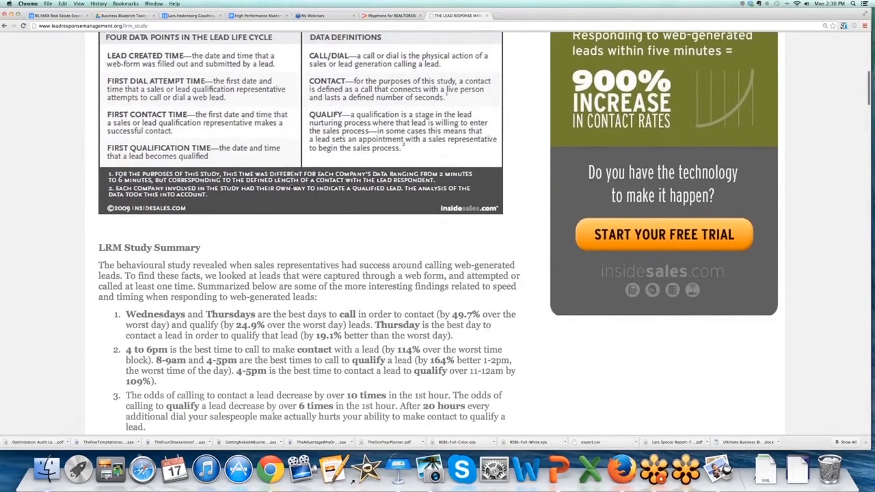
scroll("down", 3)
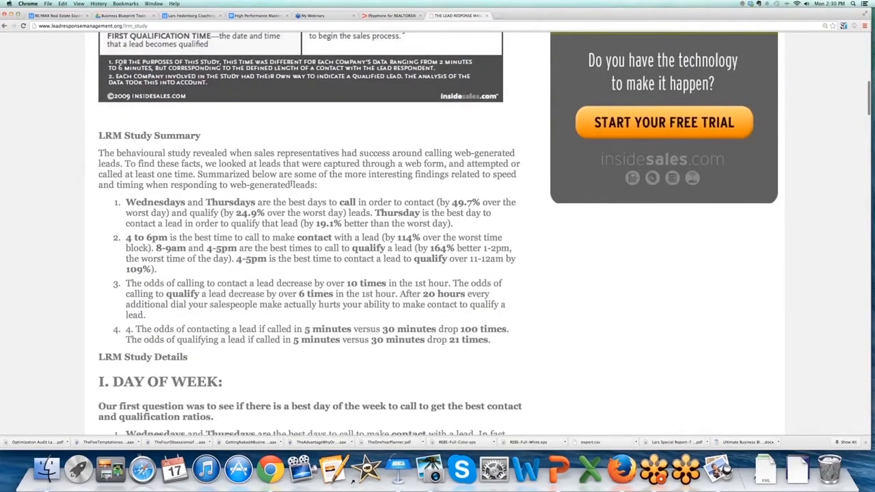
scroll("down", 3)
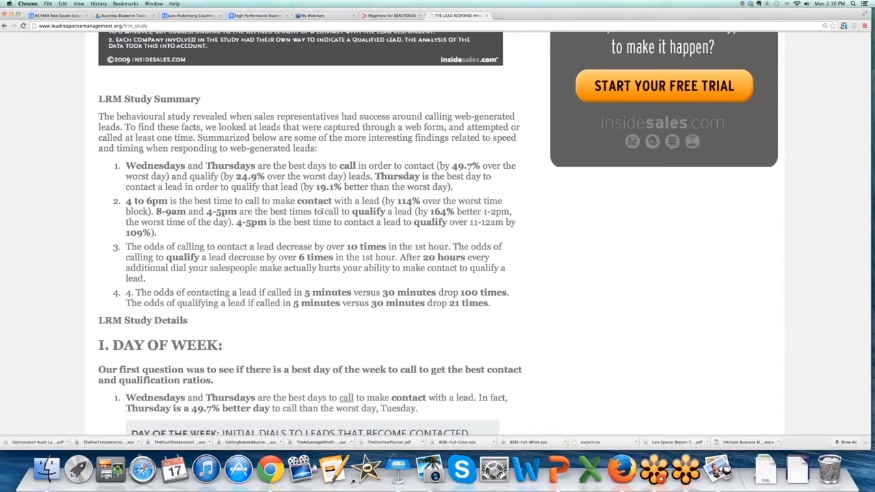
Step: Scroll past the Day of Week and Time of Day charts to section III's 5-minute analysis
scroll("down", 3)
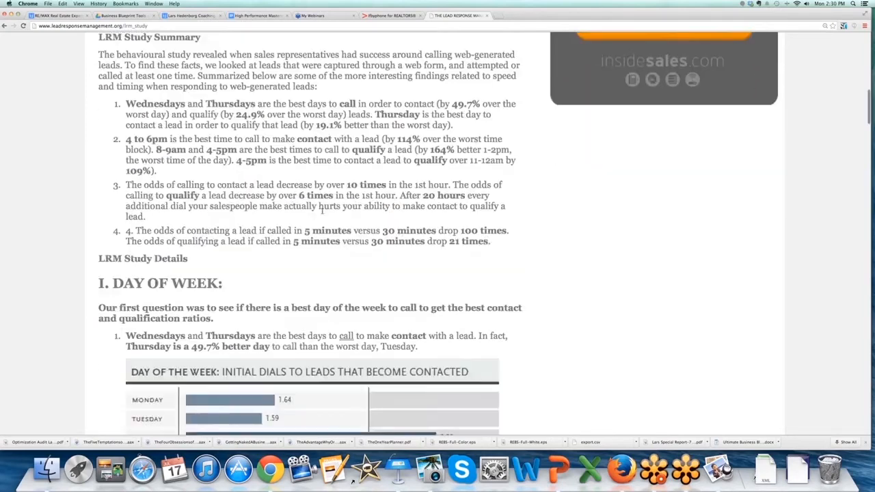
scroll("down", 3)
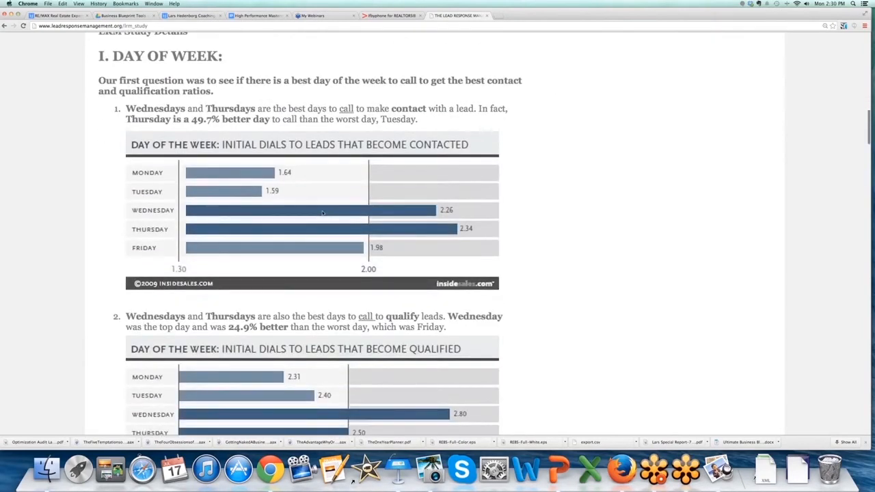
scroll("down", 3)
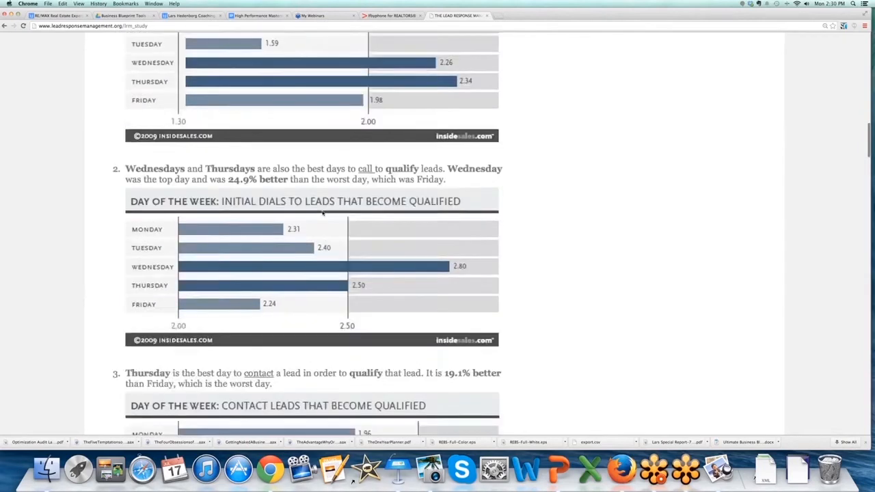
scroll("down", 3)
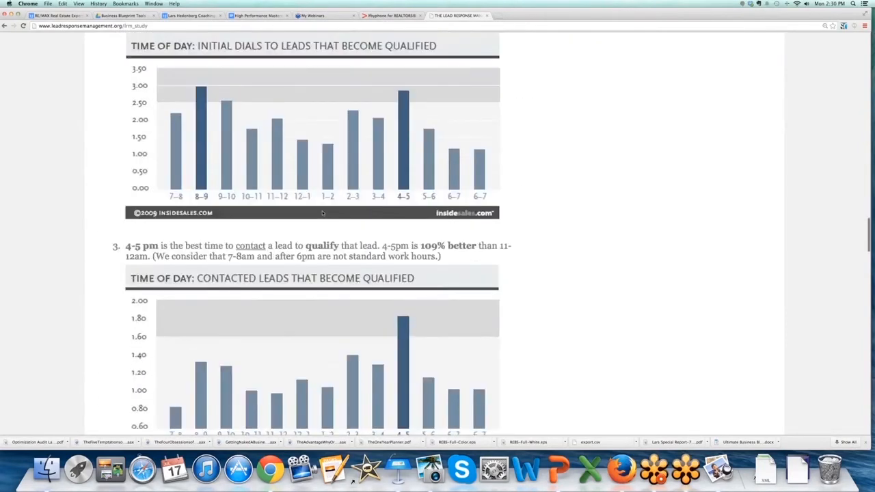
scroll("up", 3)
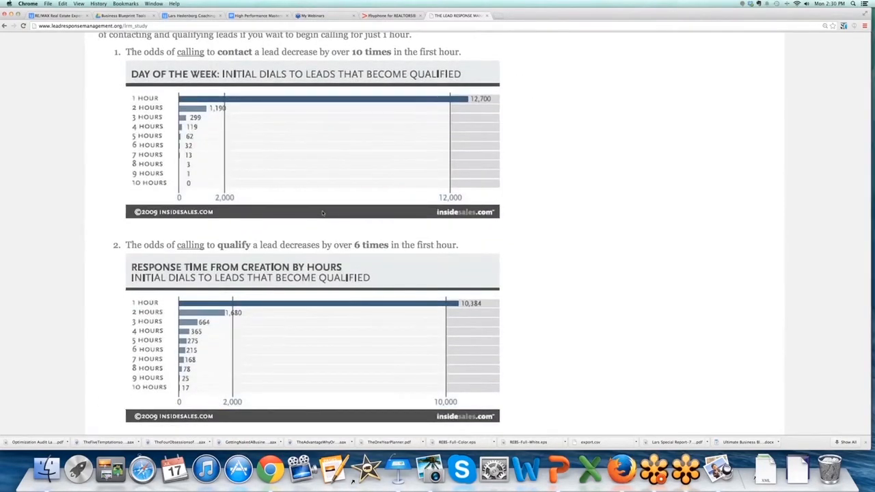
scroll("down", 3)
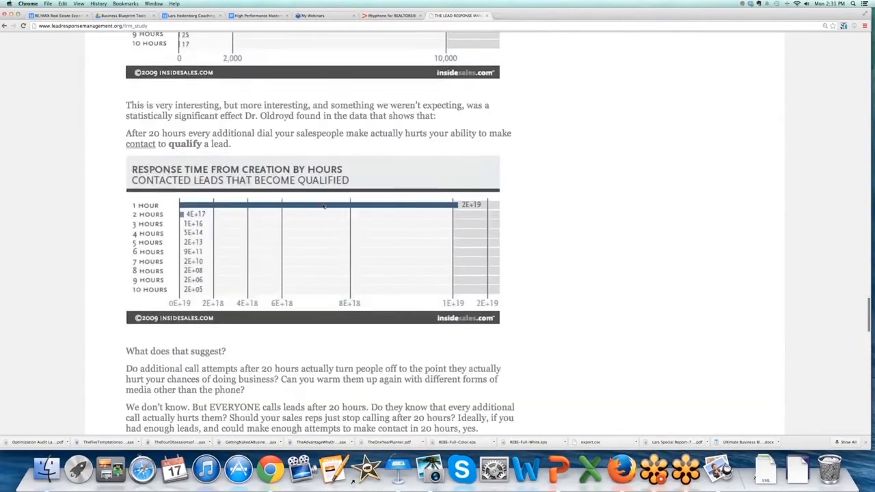
scroll("down", 3)
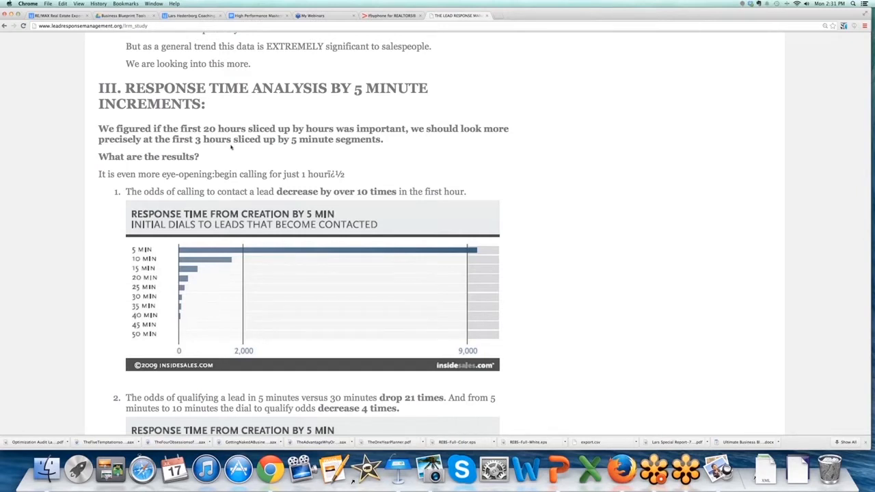
mouse_move(254, 151)
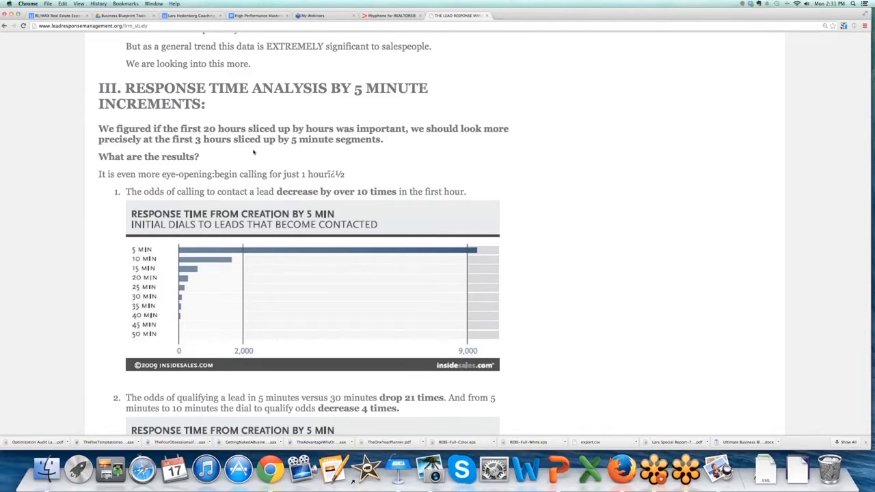
mouse_move(172, 199)
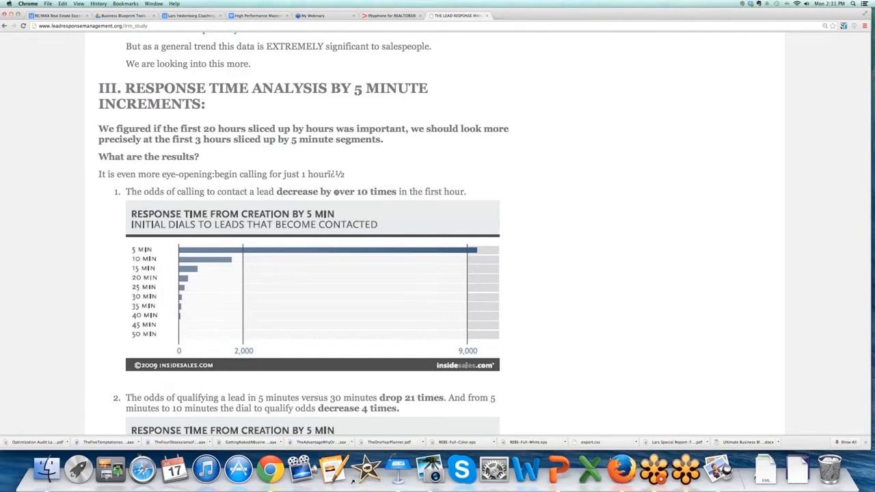
mouse_move(219, 281)
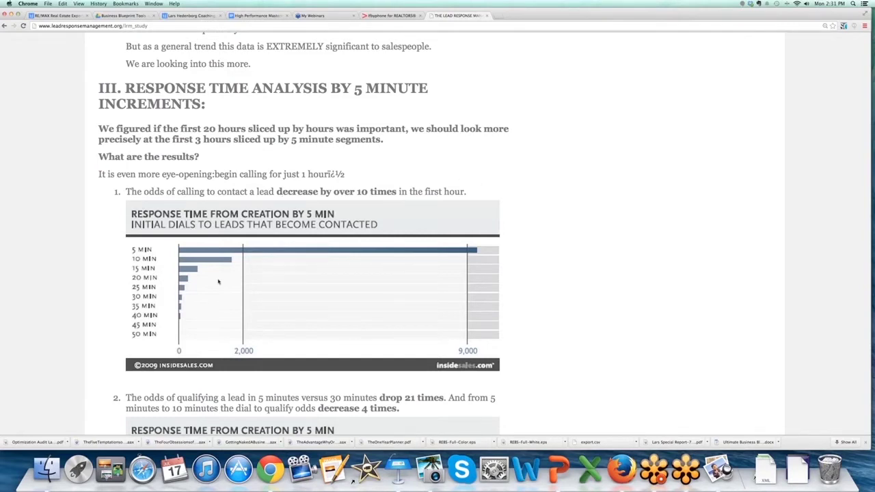
mouse_move(194, 239)
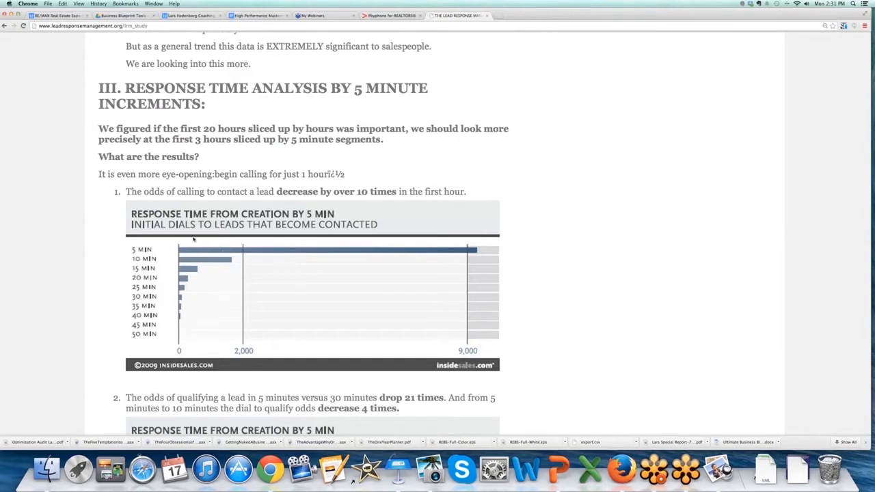
mouse_move(490, 257)
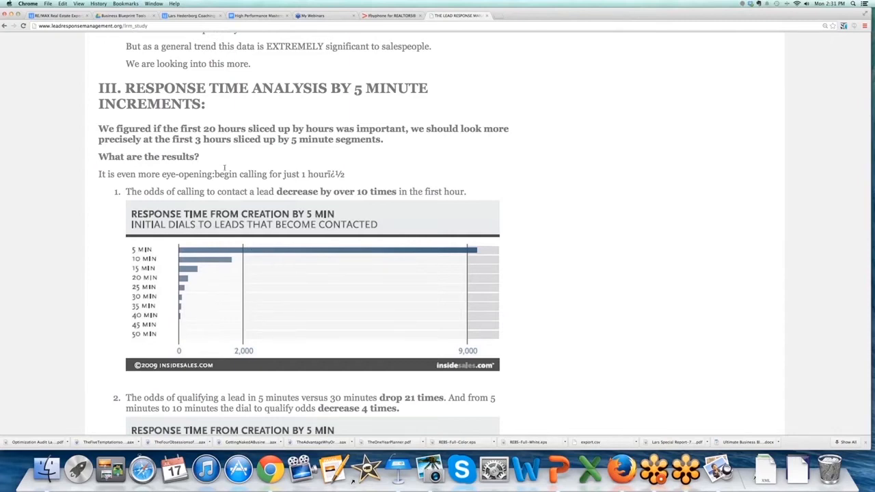
Step: Scroll past the contacted-leads chart to the qualified-leads chart and its follow-up questions
scroll("down", 3)
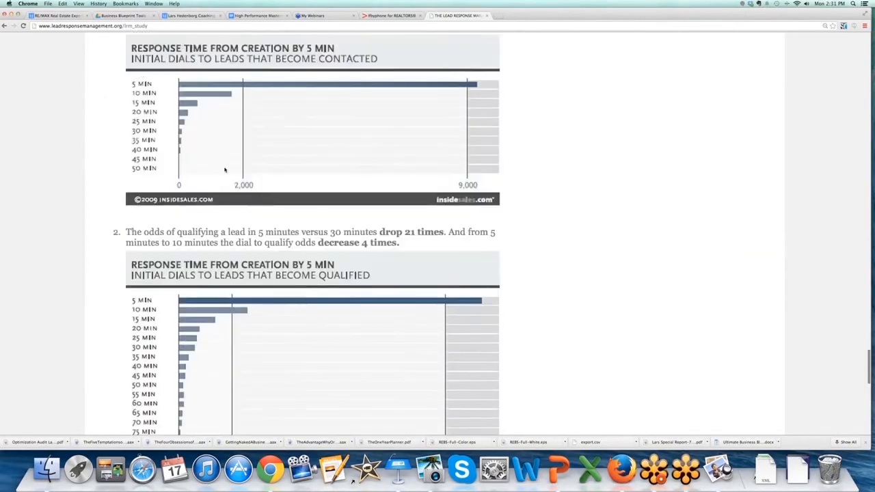
scroll("up", 3)
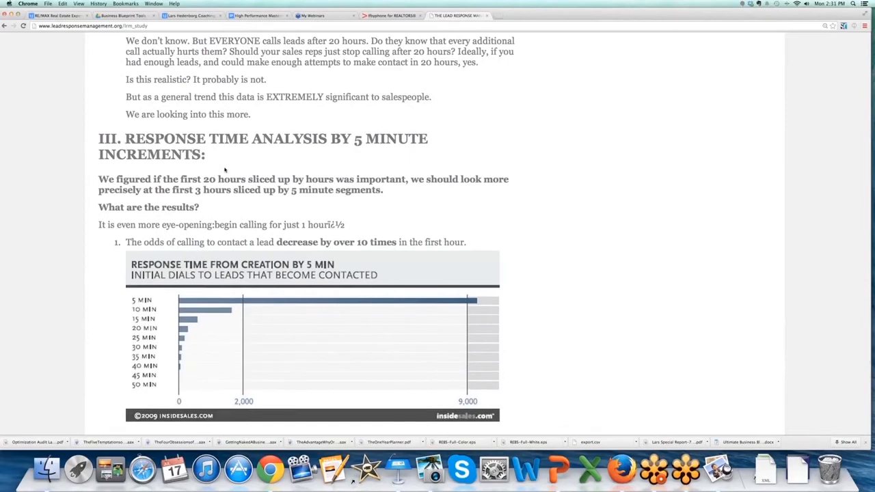
scroll("down", 3)
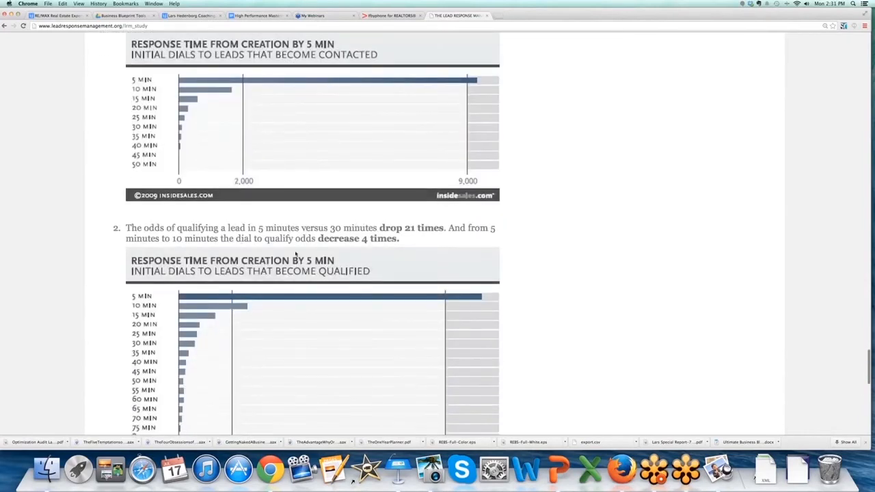
scroll("down", 3)
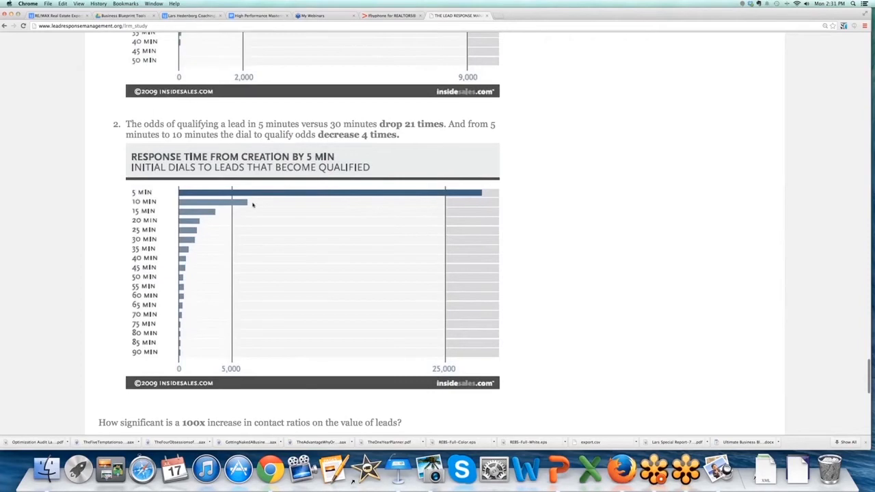
mouse_move(259, 217)
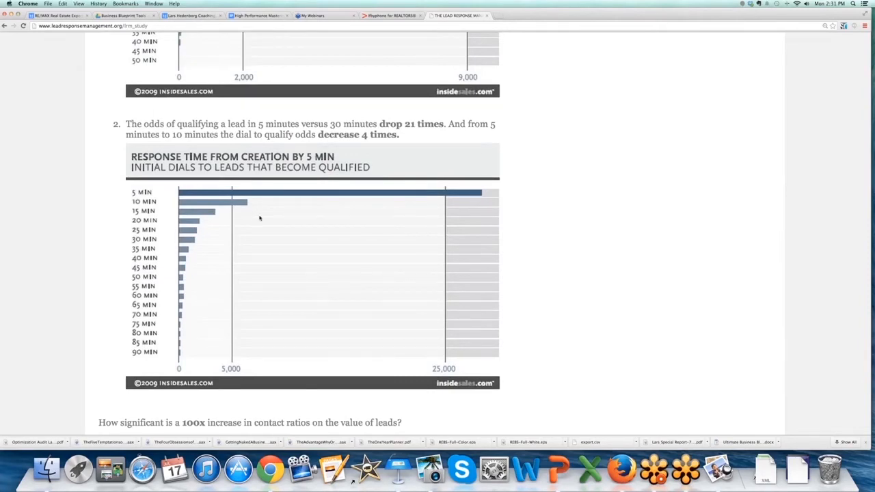
scroll("down", 3)
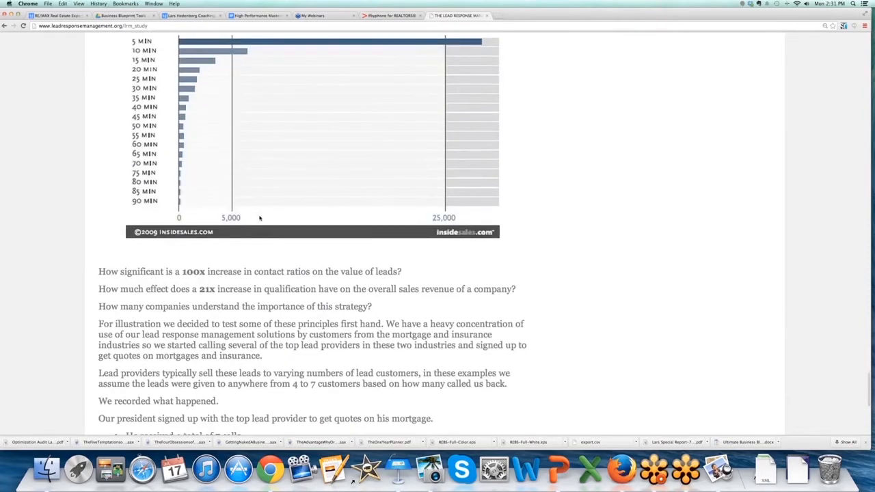
scroll("up", 3)
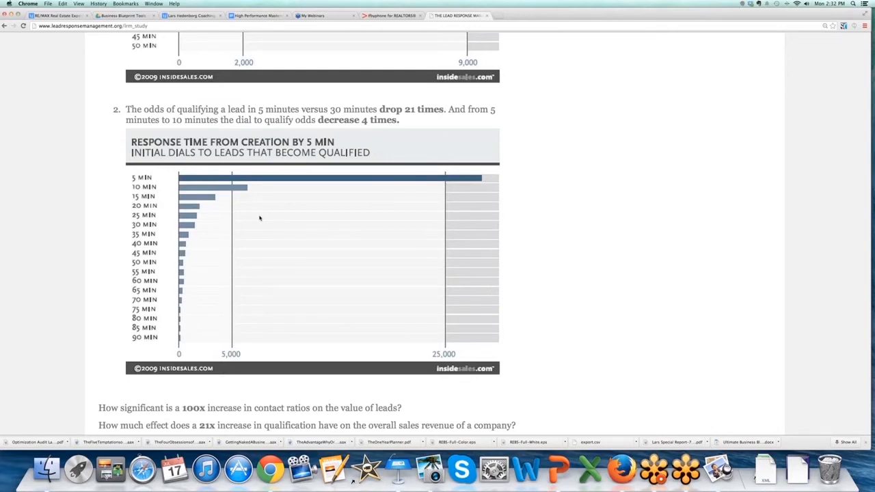
mouse_move(193, 178)
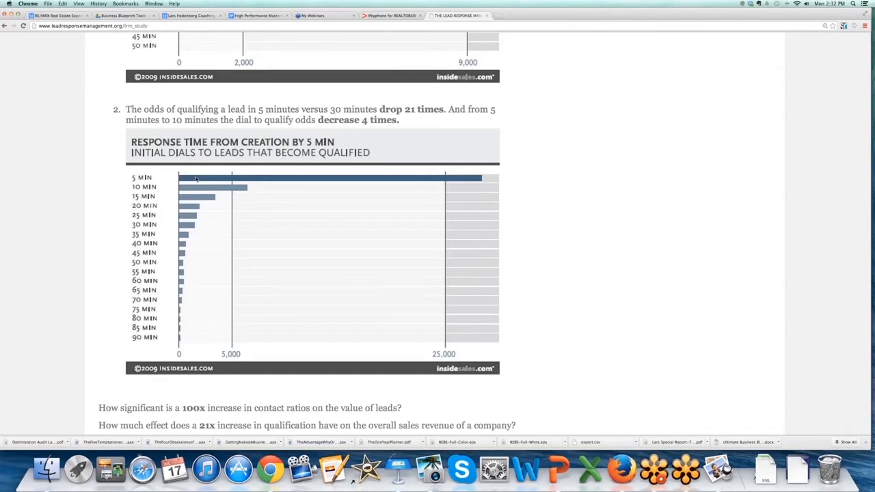
mouse_move(558, 267)
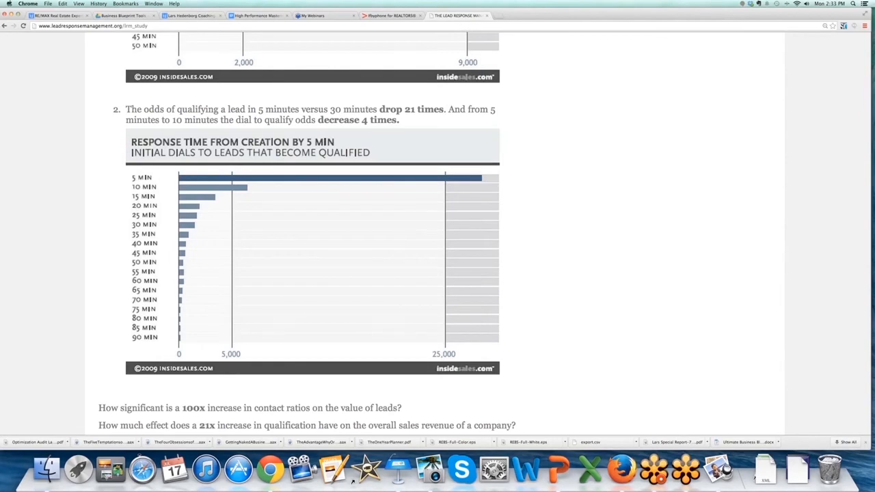
mouse_move(640, 276)
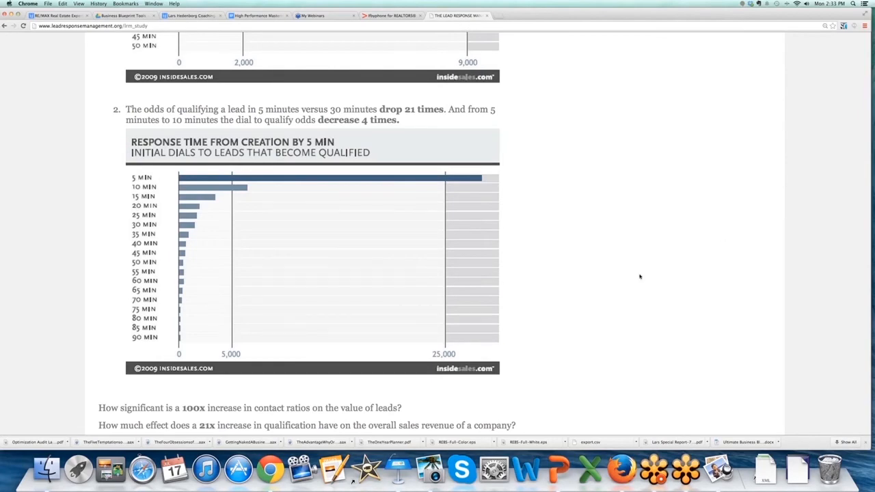
Step: Read through the mortgage and insurance example lists on the study page
scroll("down", 3)
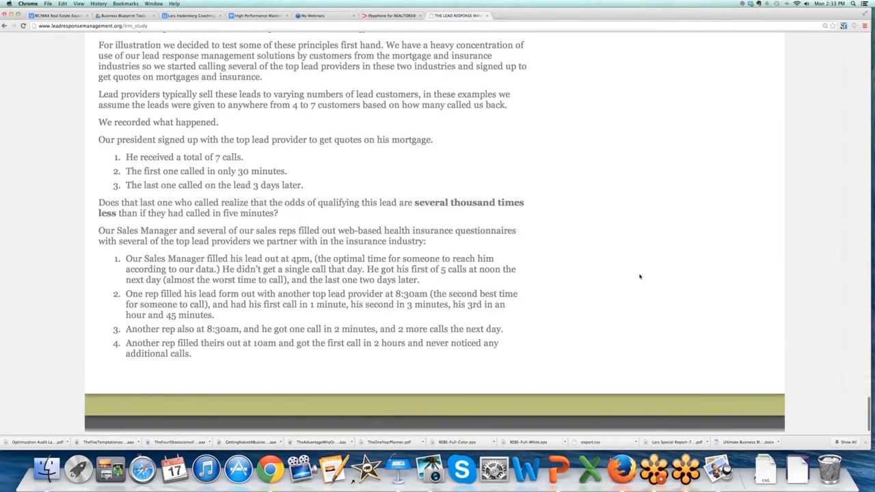
scroll("up", 3)
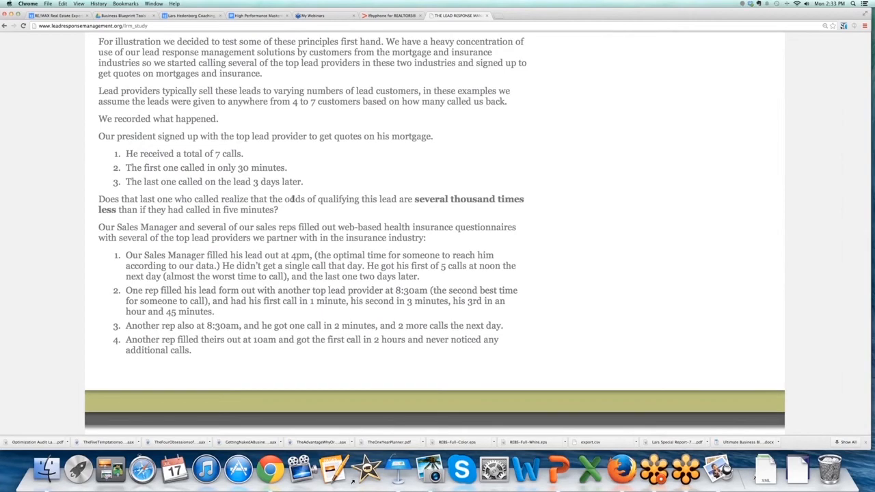
scroll("up", 3)
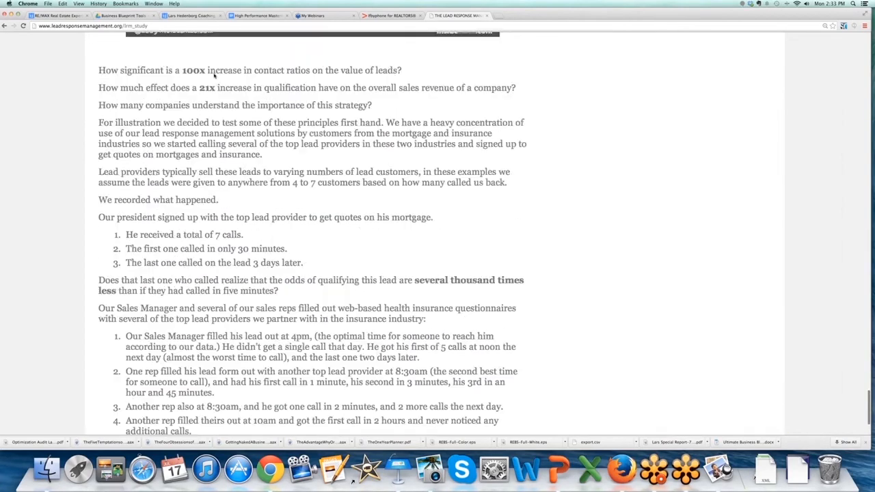
scroll("up", 3)
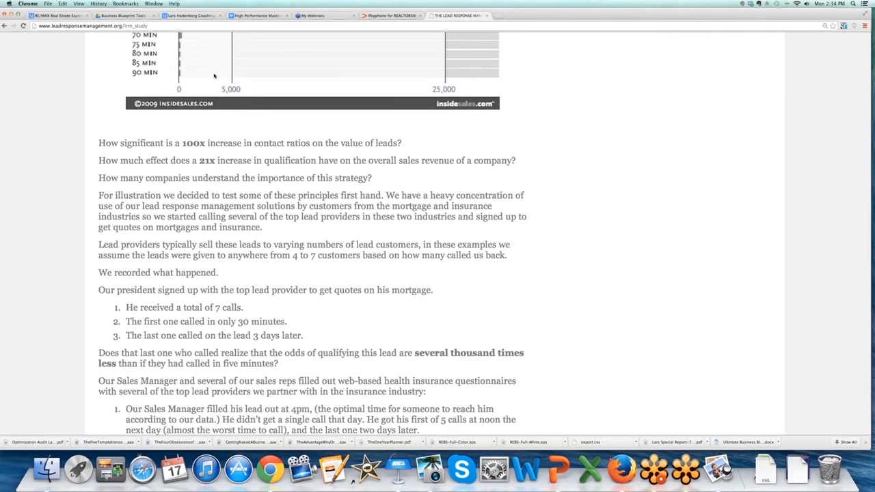
scroll("down", 3)
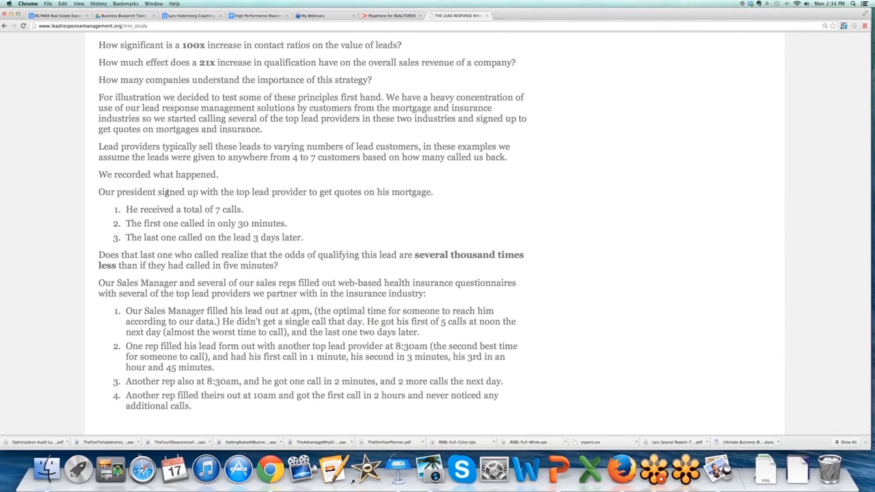
scroll("down", 3)
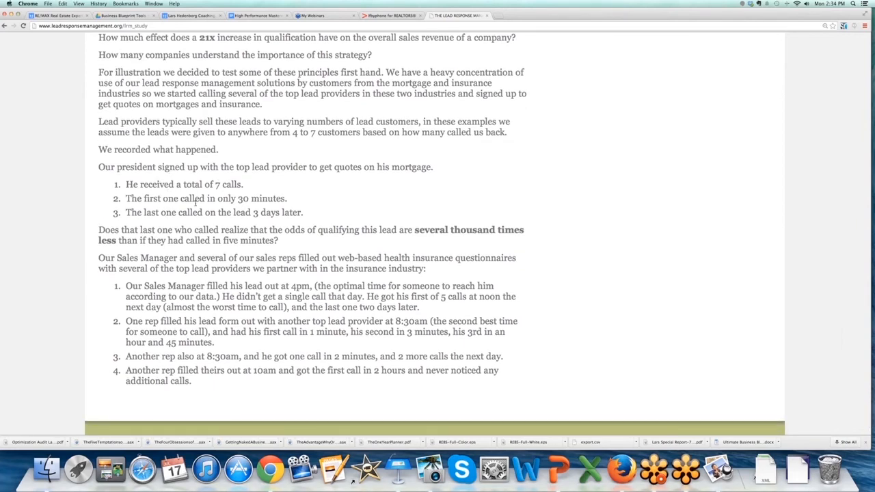
scroll("down", 3)
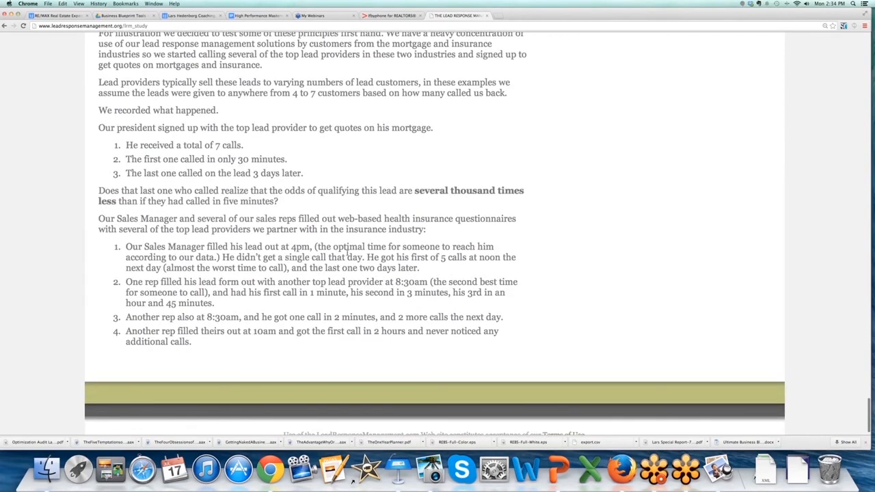
Step: Return to the Google results tab for 'mit lead response study'
scroll("up", 3)
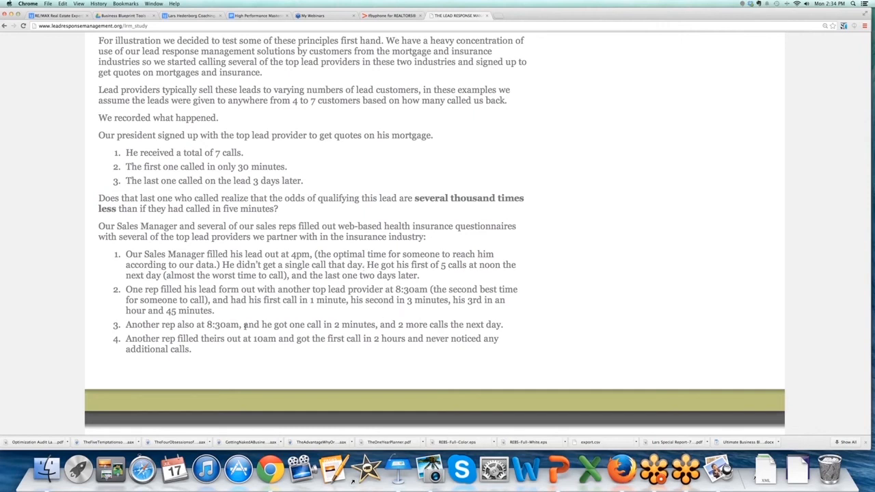
mouse_move(419, 281)
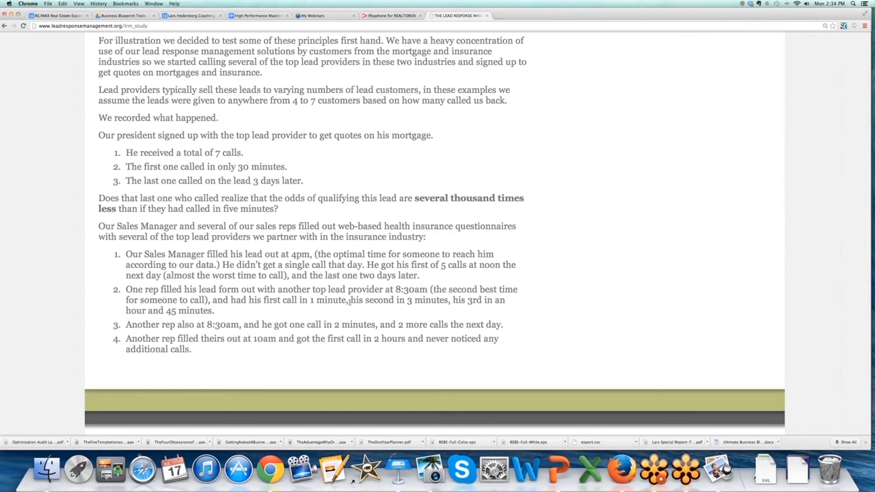
scroll("down", 3)
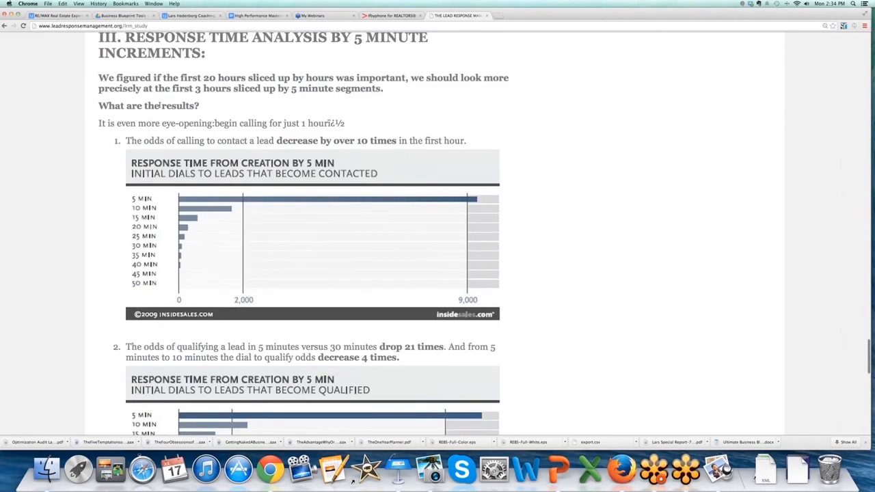
scroll("up", 3)
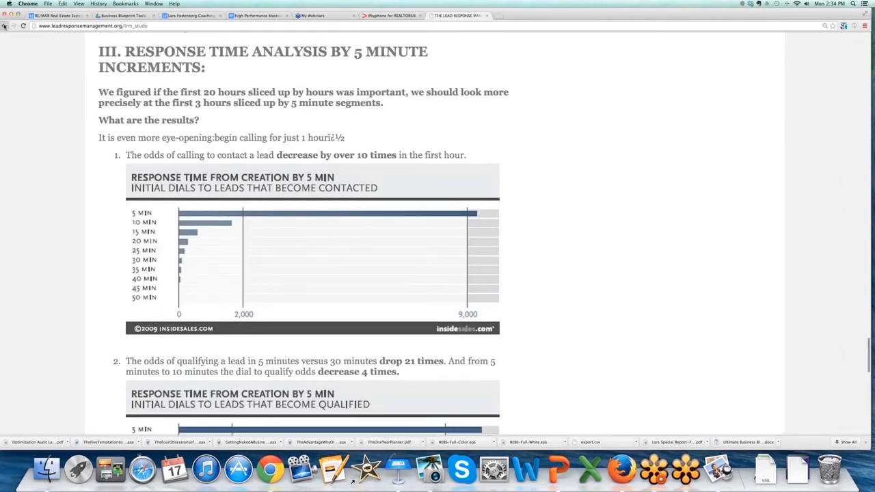
left_click(458, 15)
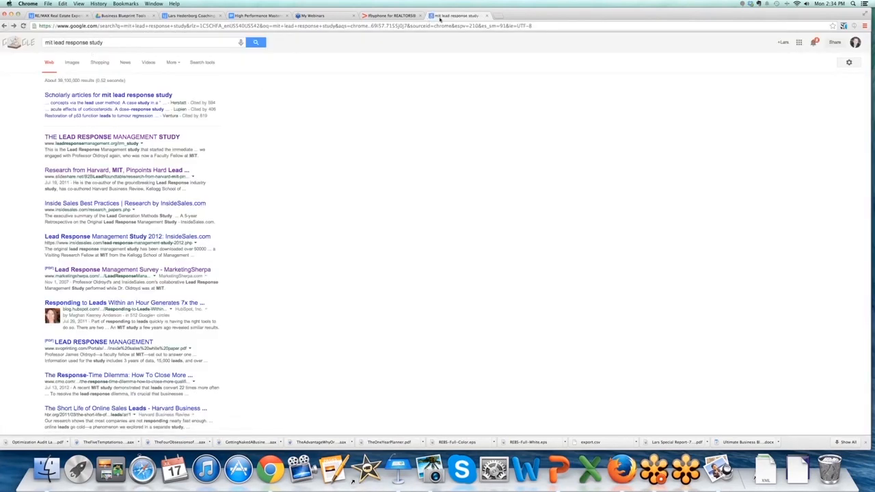